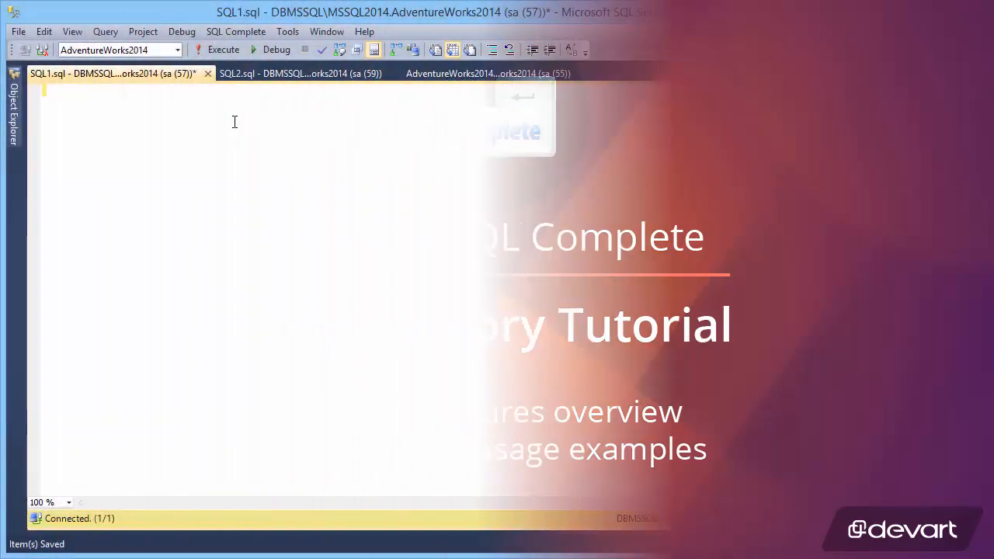
Write USE AdventureWorks2014 and GO using completion suggestions
type("use")
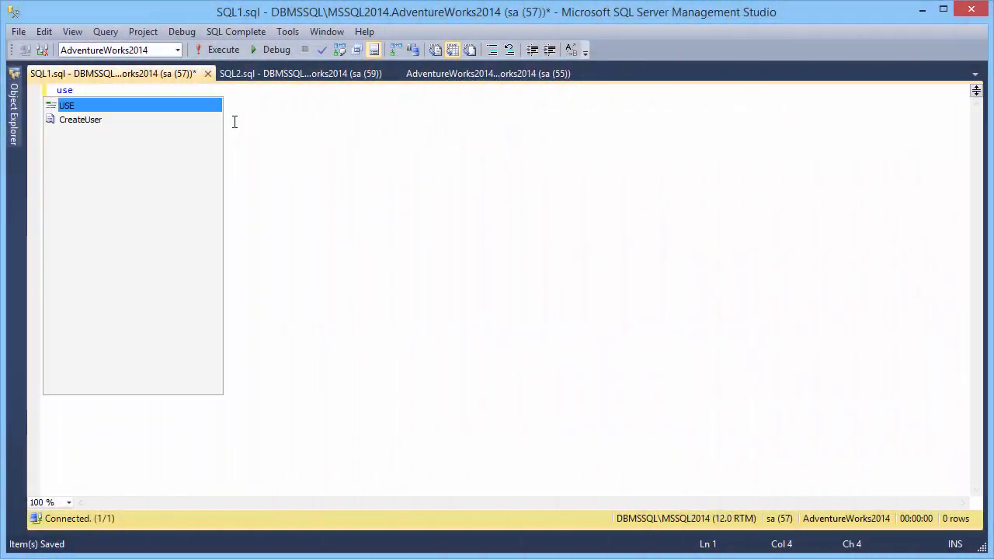
type("adve")
type("go")
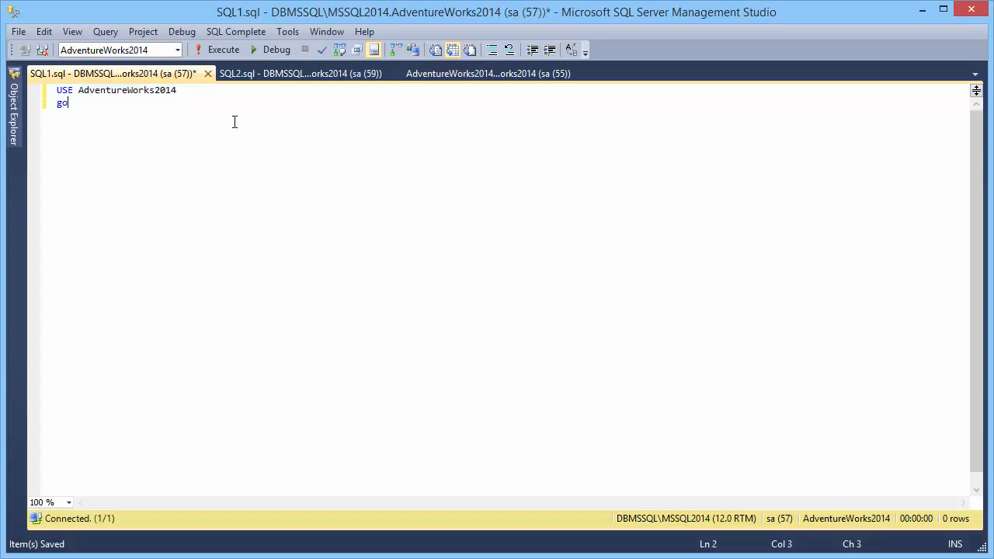
type("ss")
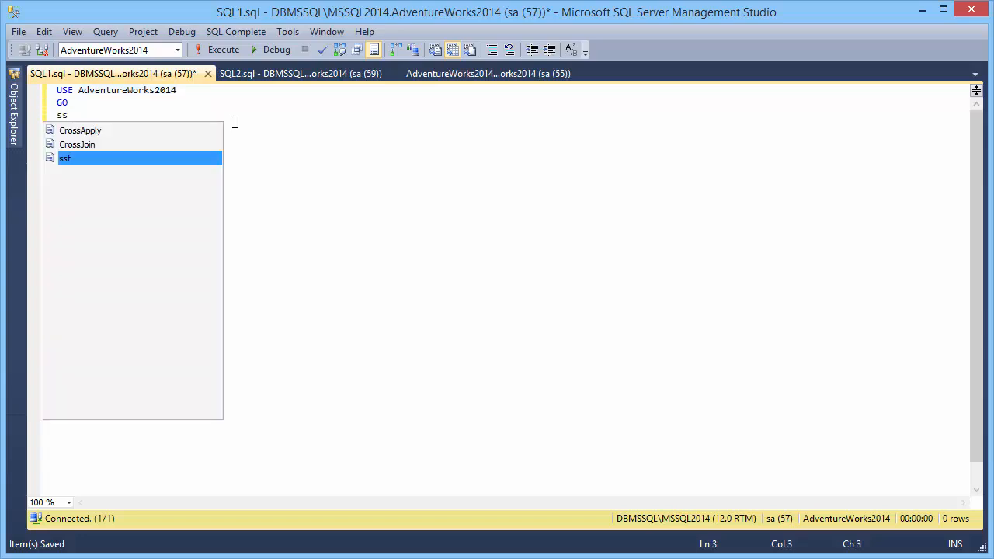
Write SELECT dp.EnglishProductName, dp.ListPrice FROM DimProduct dp by expanding the asterisk
type("SELECT * FROM")
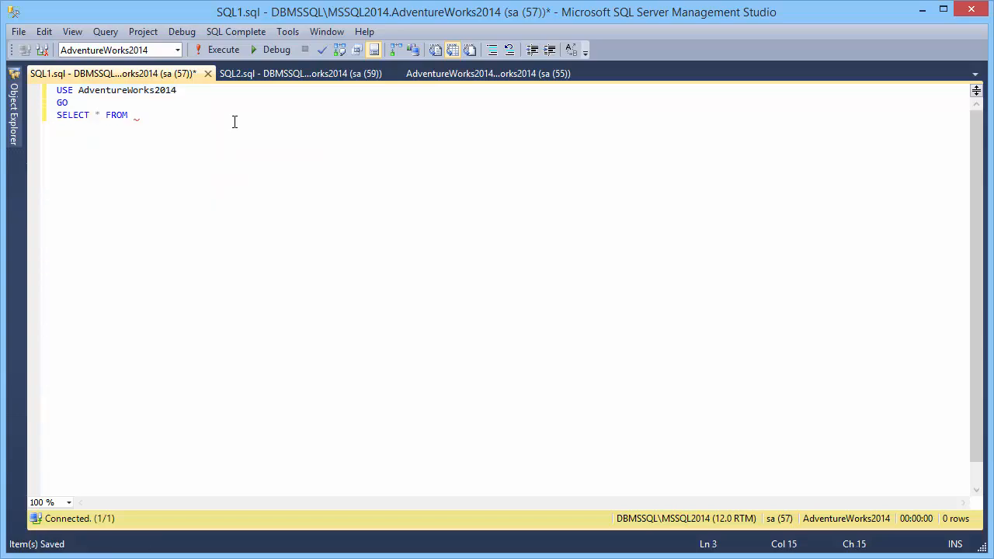
type("prod")
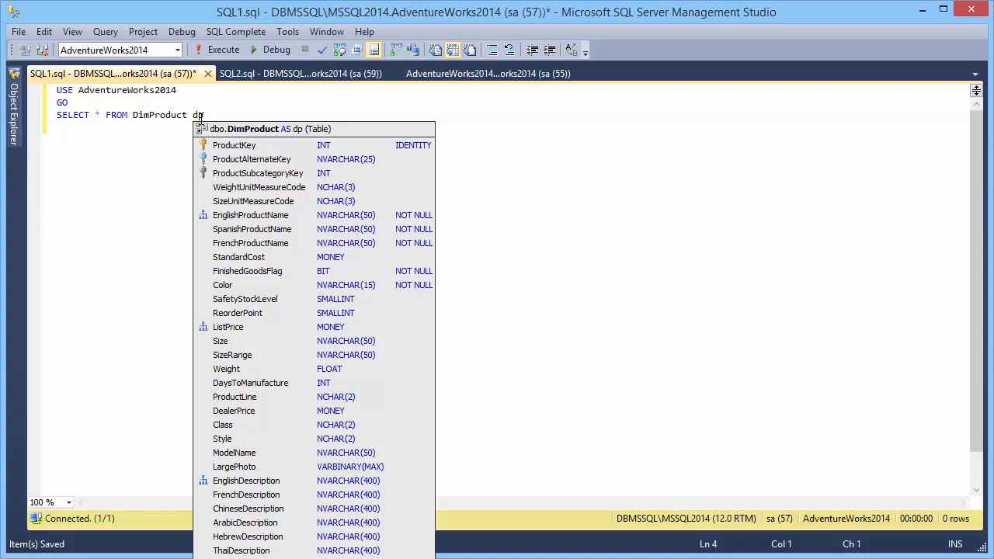
left_click(236, 31)
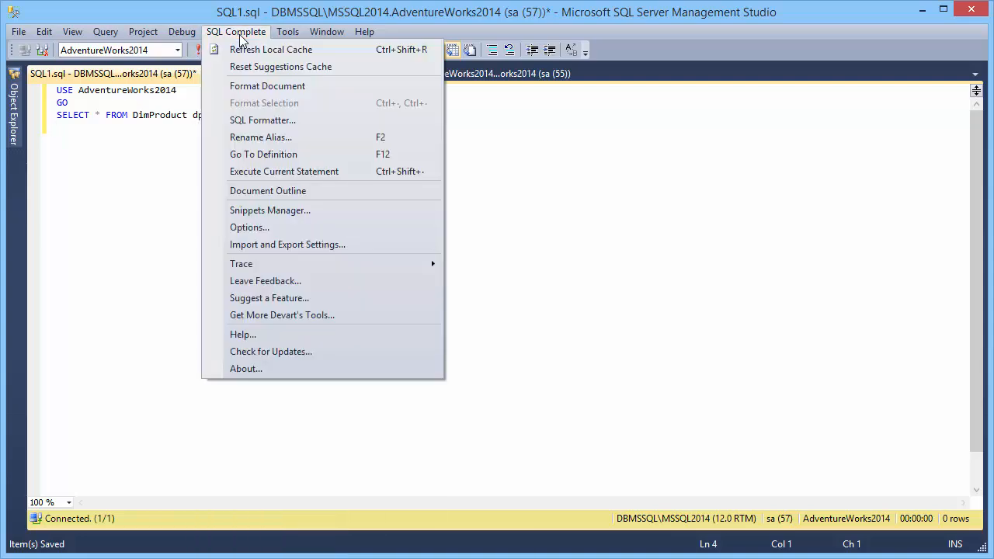
left_click(250, 227)
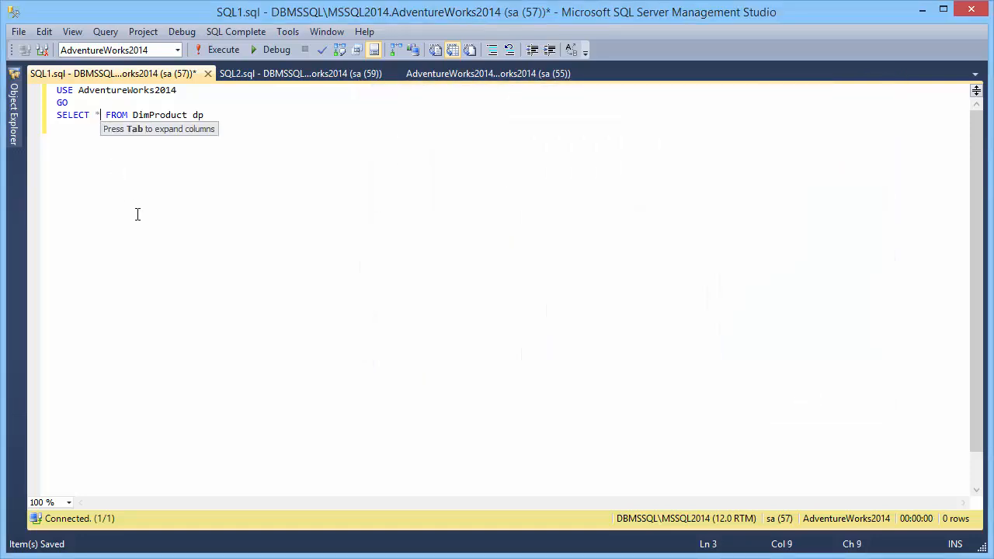
key("Tab")
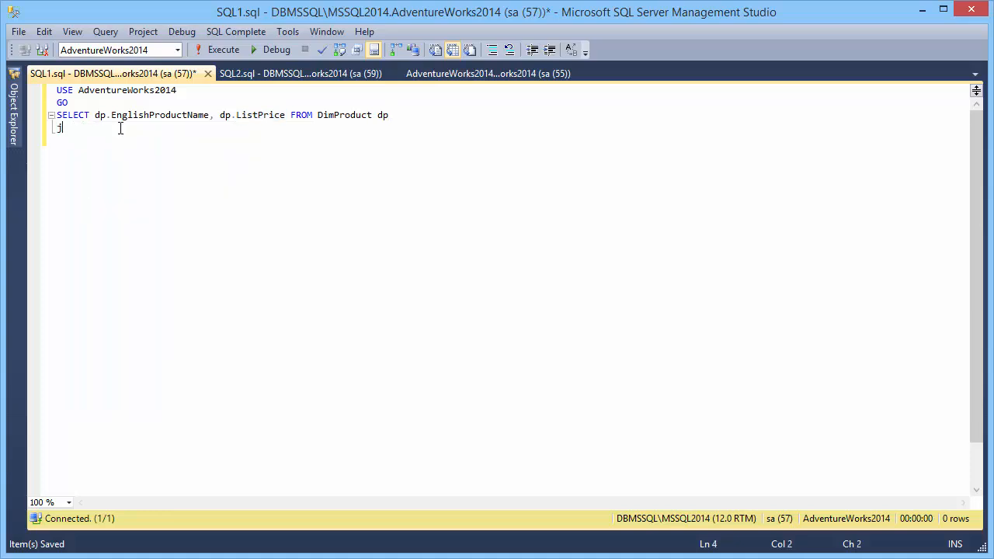
Add the suggested JOIN DimProductSubcategory dps ON ProductSubcategoryKey and select dps.EnglishProductSubcategoryName first
type("OIN")
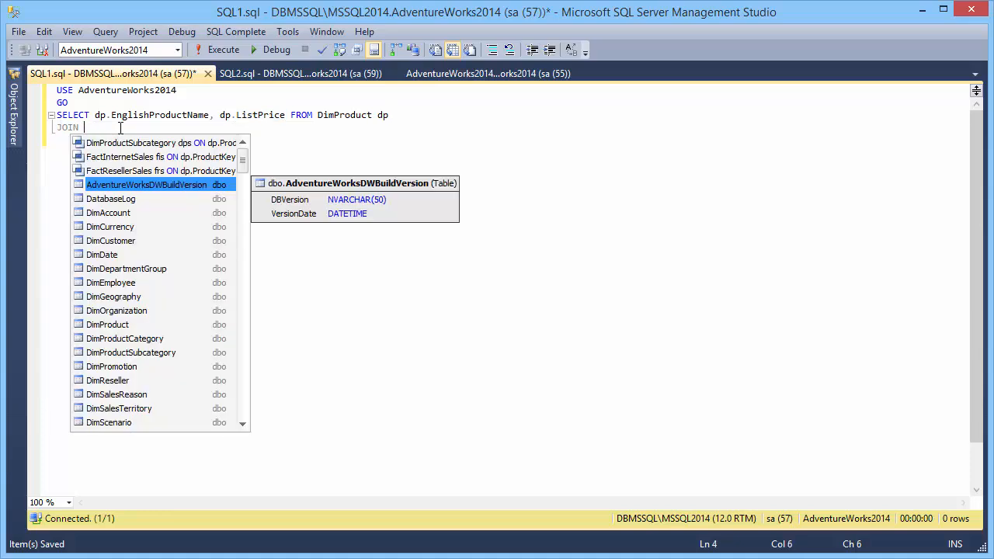
key("up")
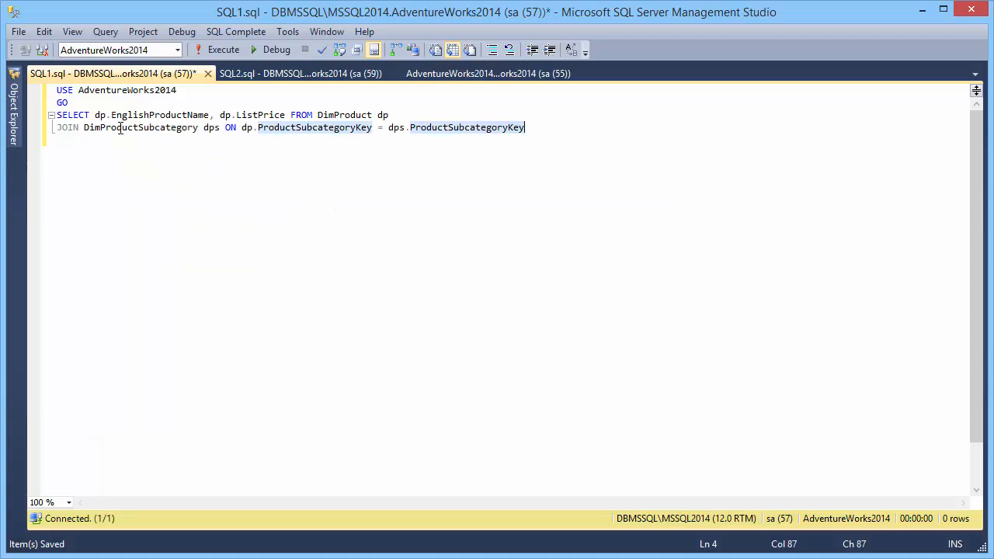
type("dp.")
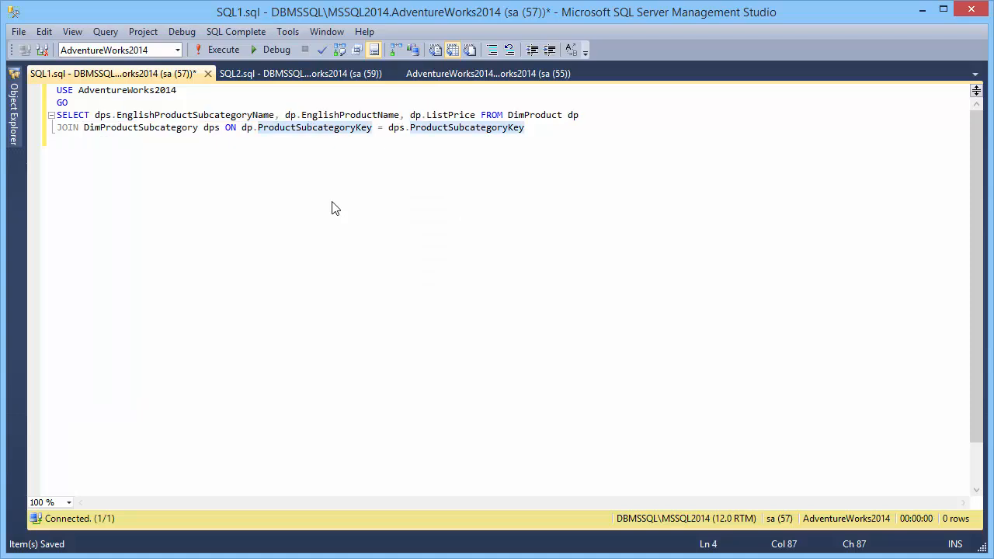
Run the join, then replace ListPrice with COALESCE(dp.ListPrice,0) AS Price and rerun
left_click(223, 50)
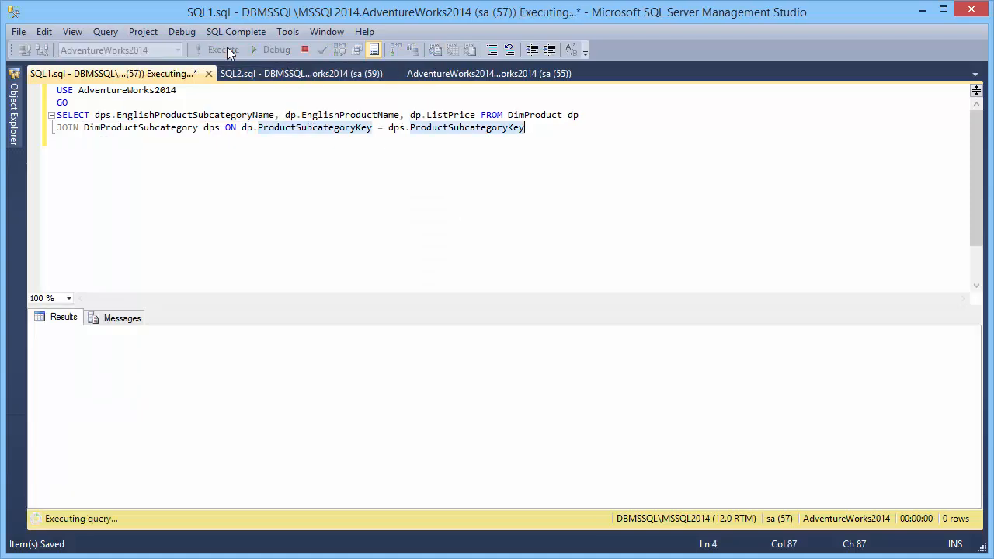
left_click(223, 50)
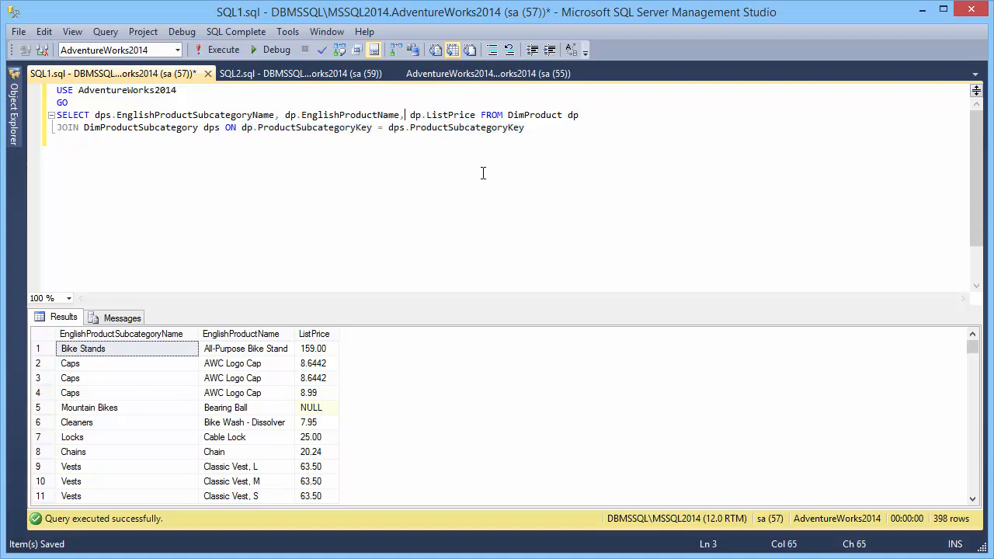
type("coa")
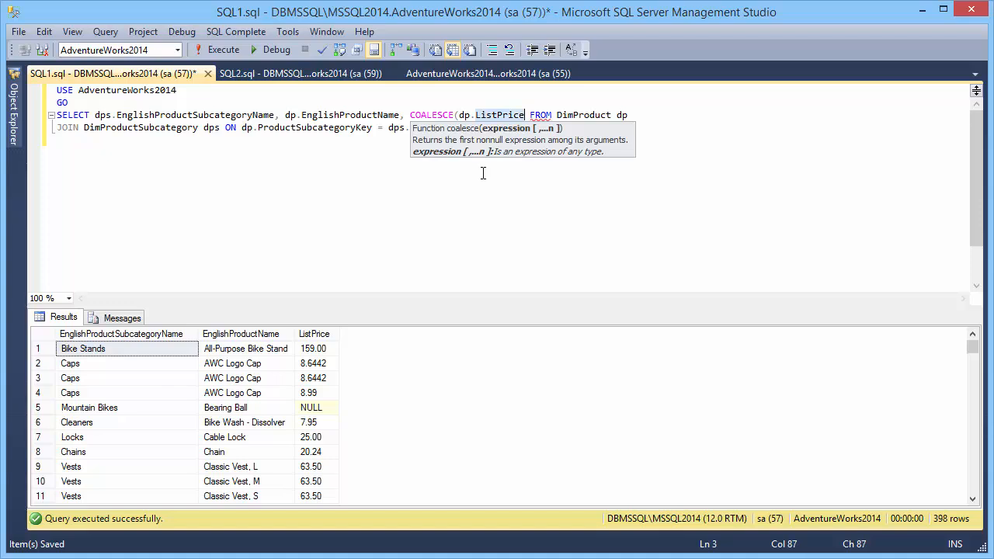
type(",0)")
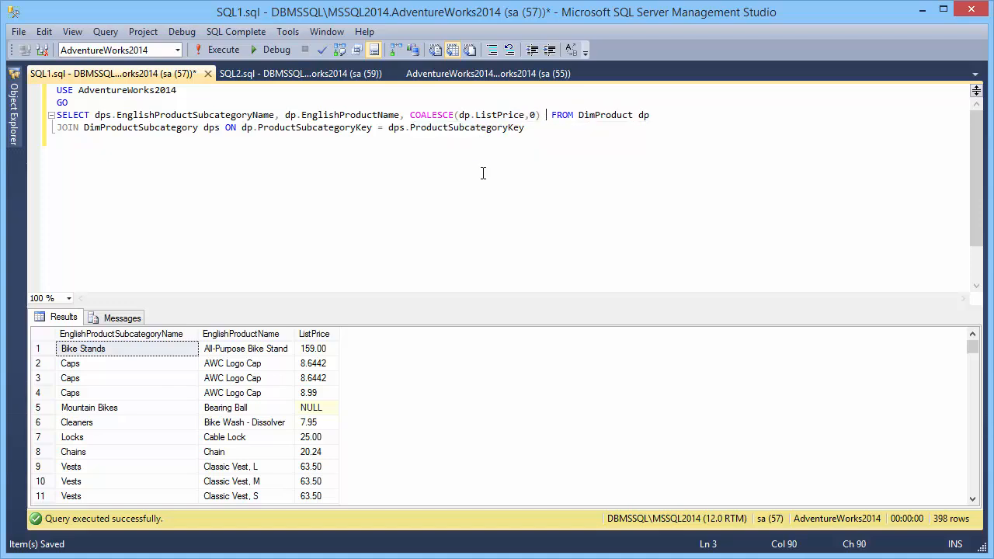
key("f5")
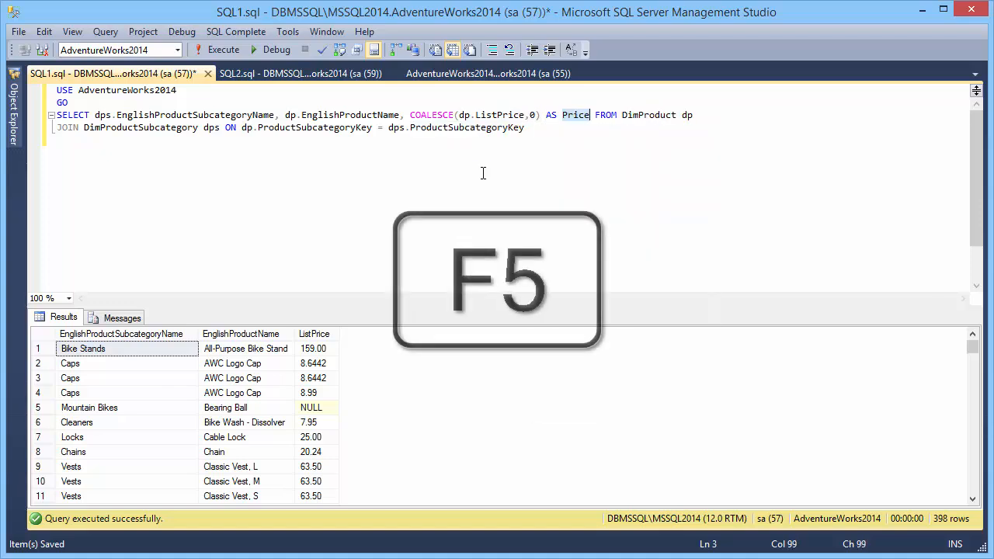
key("f5")
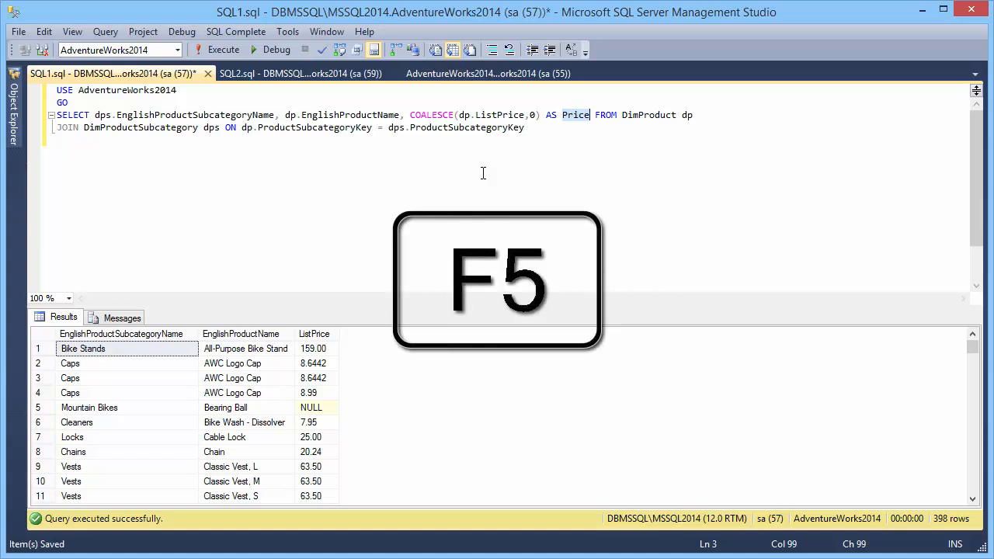
key("f5")
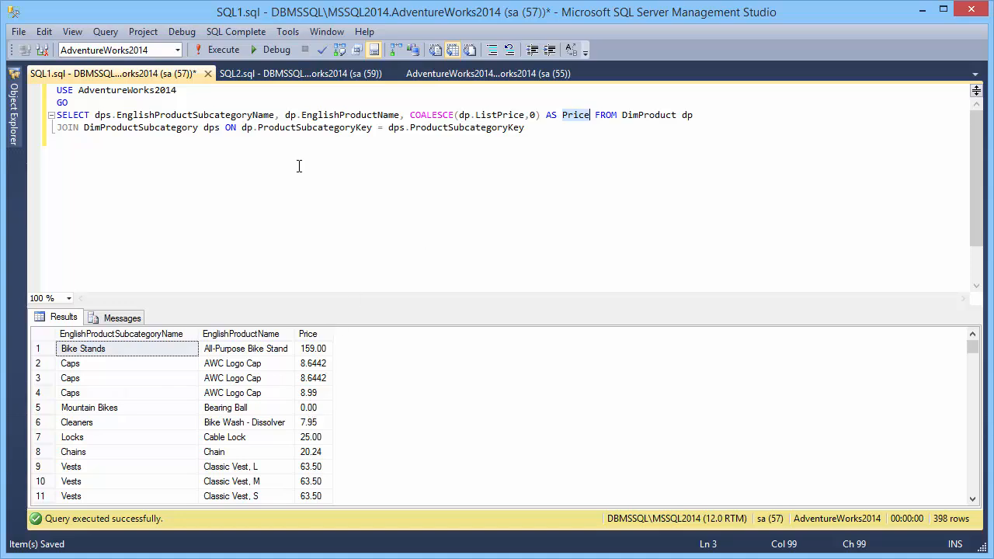
Apply SQL Complete's Format Document, then review the Formatting Profiles options
left_click(237, 31)
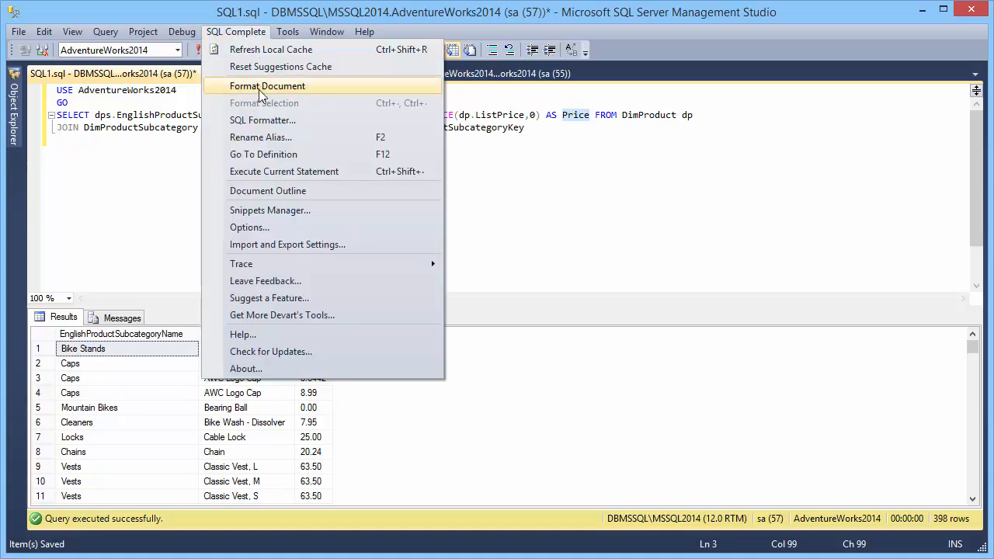
left_click(267, 85)
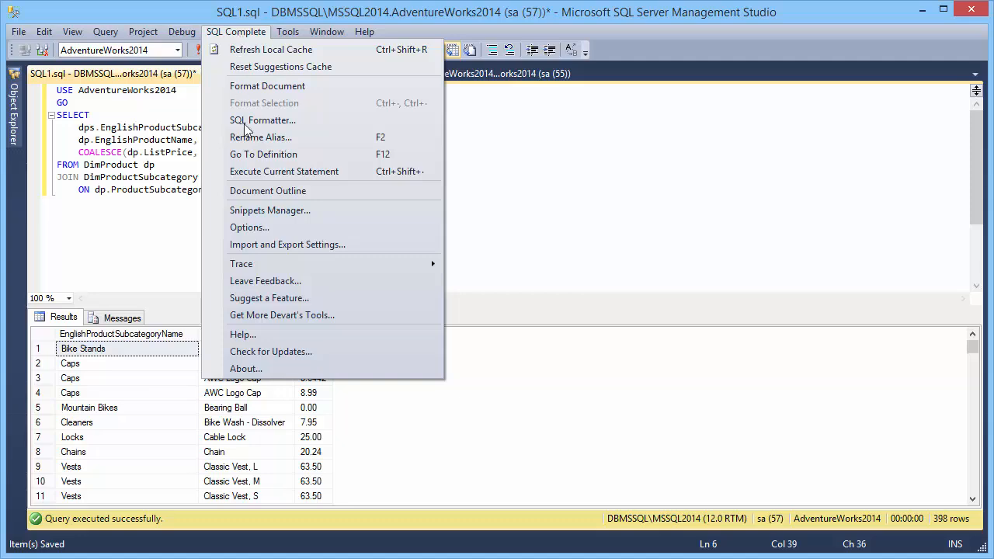
left_click(249, 227)
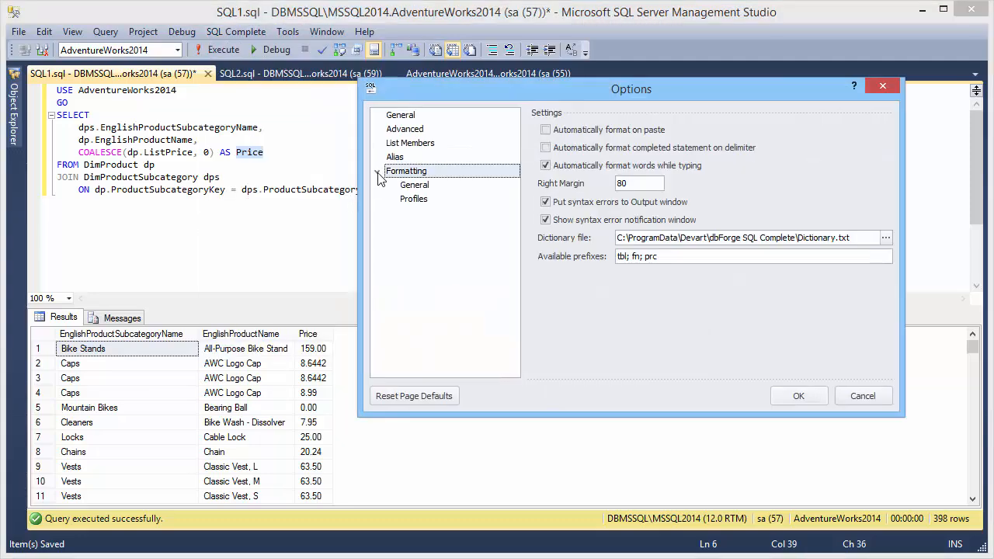
left_click(414, 198)
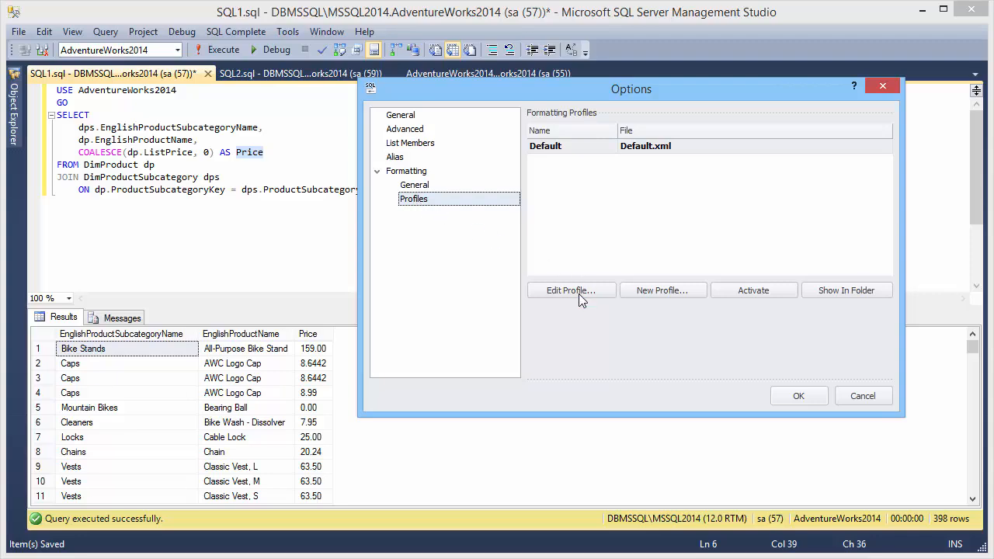
left_click(571, 290)
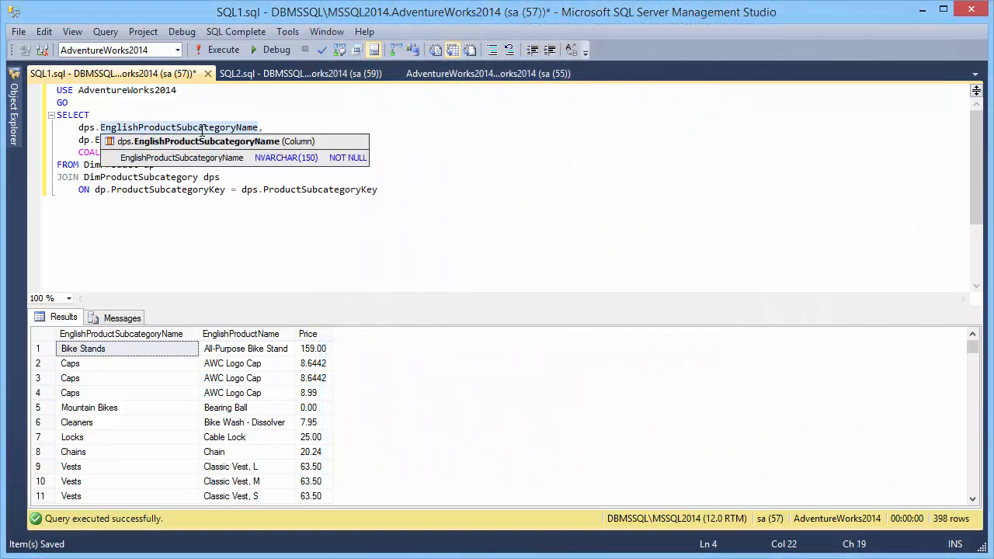
Make the empty SQL2.sql query tab active
left_click(236, 31)
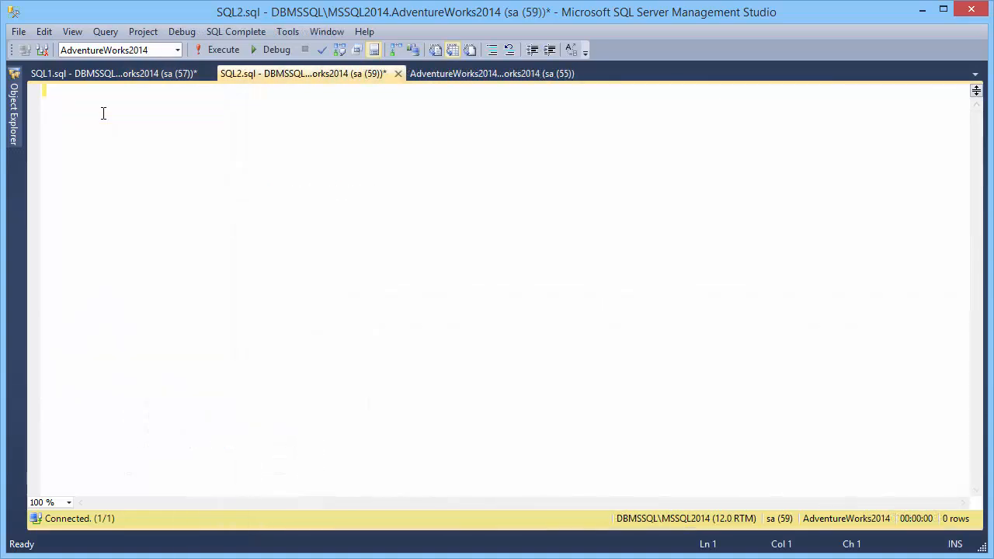
Insert the CreateTable snippet for dbo.DemoTable and add Name, Description, ModifiedDate columns
type("cre")
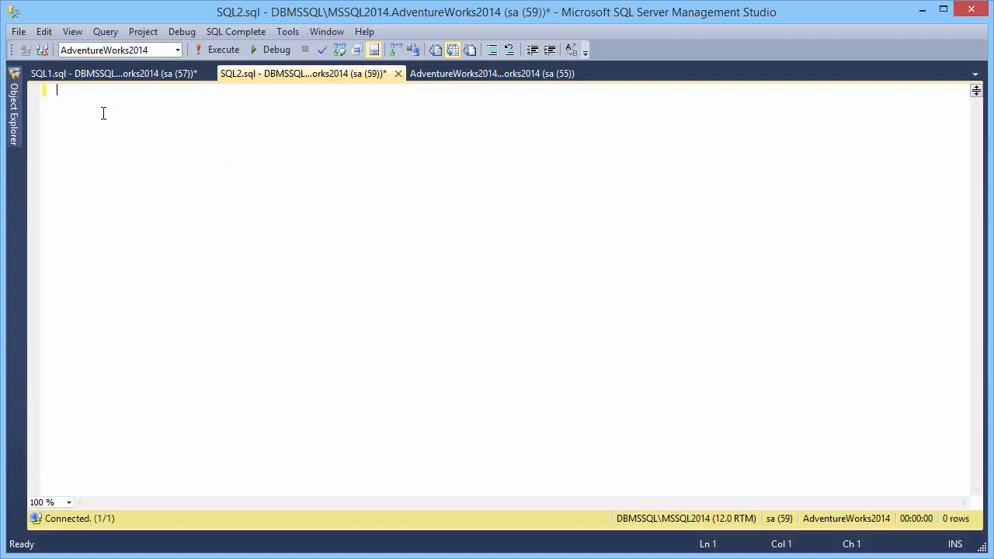
type("ct")
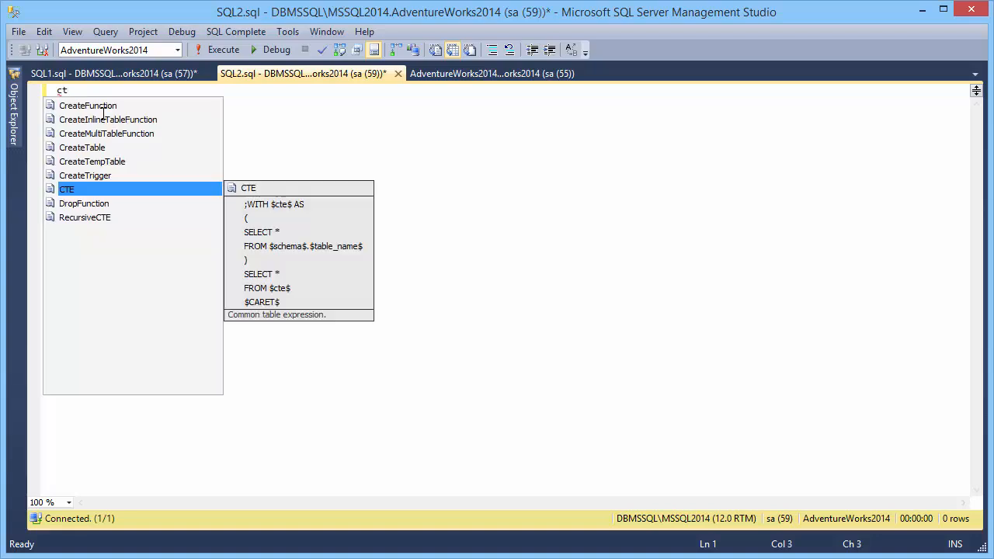
left_click(82, 146)
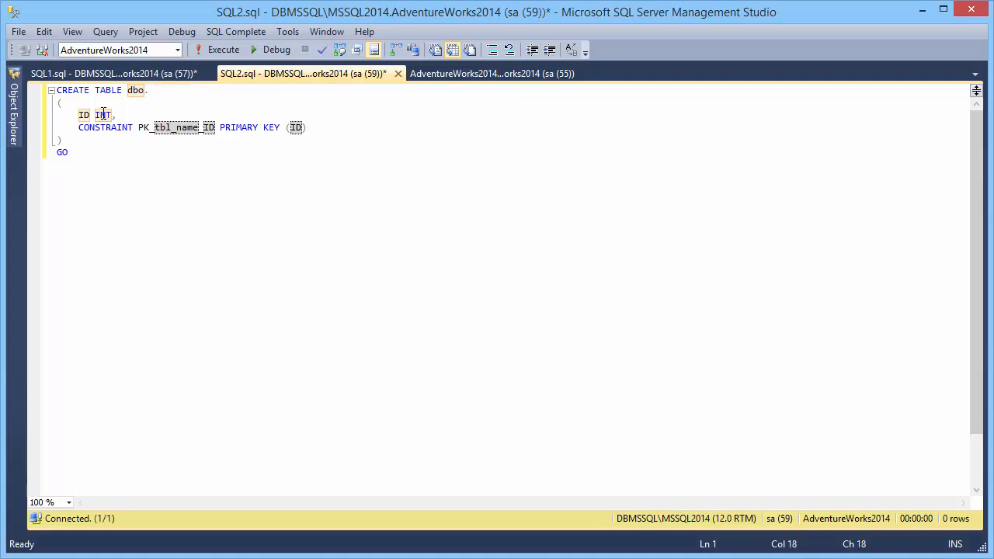
type("DemoTable")
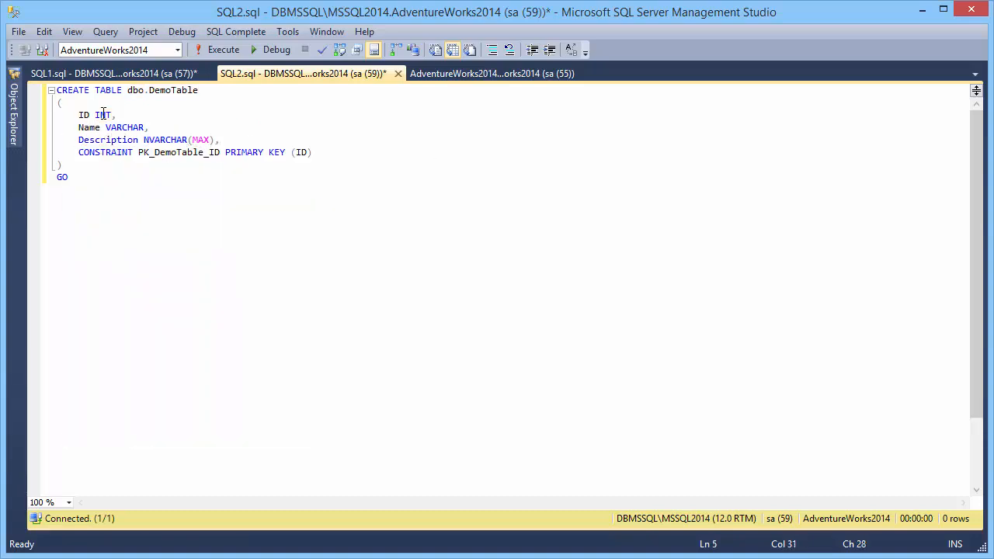
type("M")
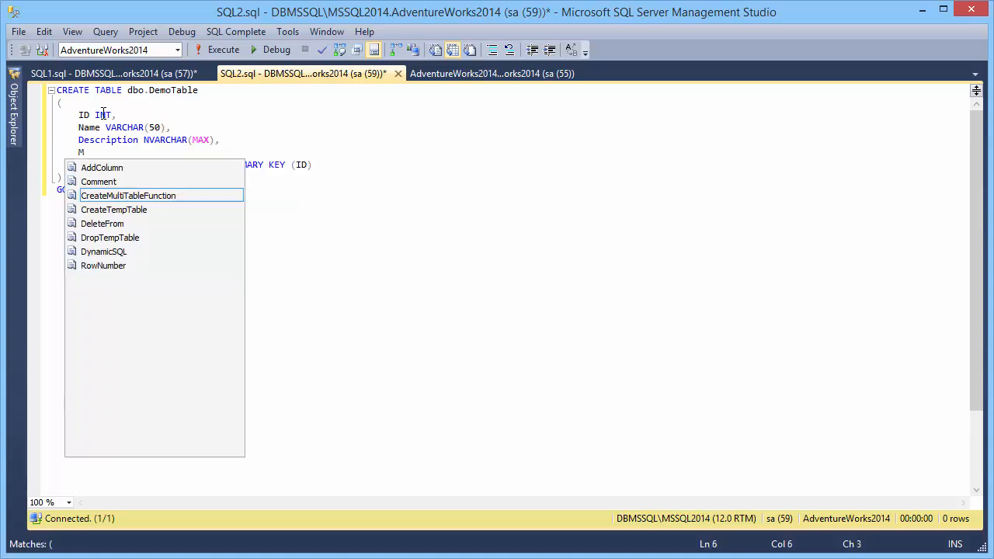
type("odifiedDate DATE,")
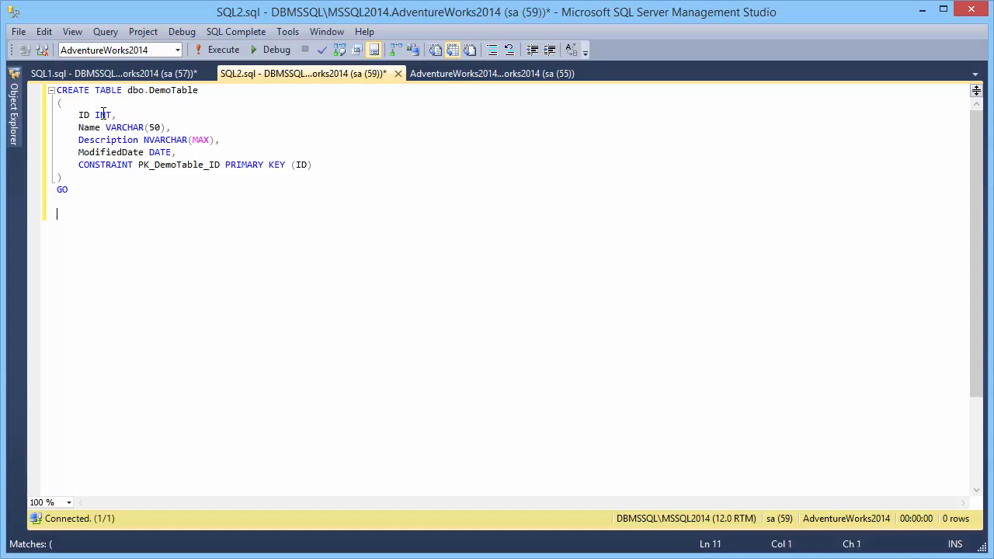
Expand INSERT INTO DemoTable into a full test-row statement, execute it, and view the schema-differences script
type("i")
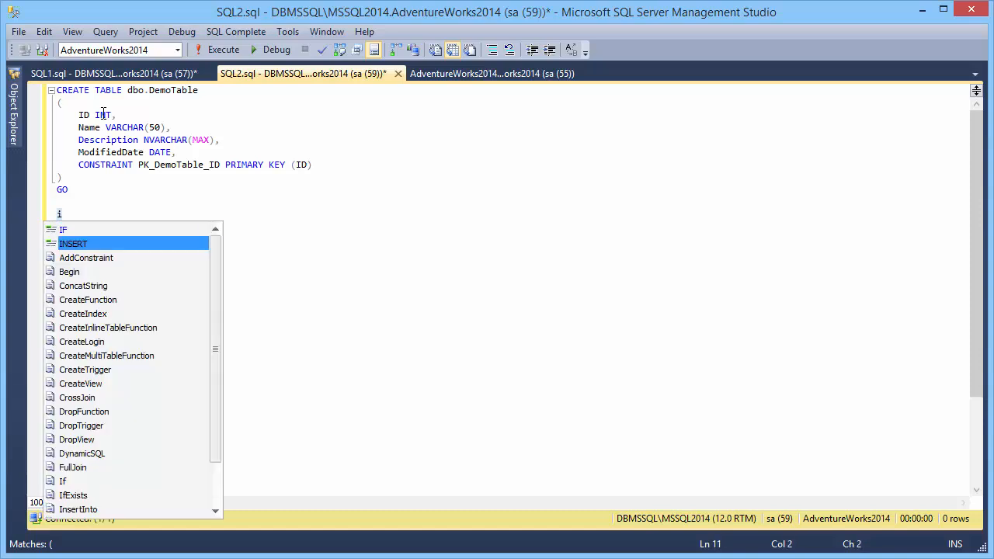
type("NSERT INTO d")
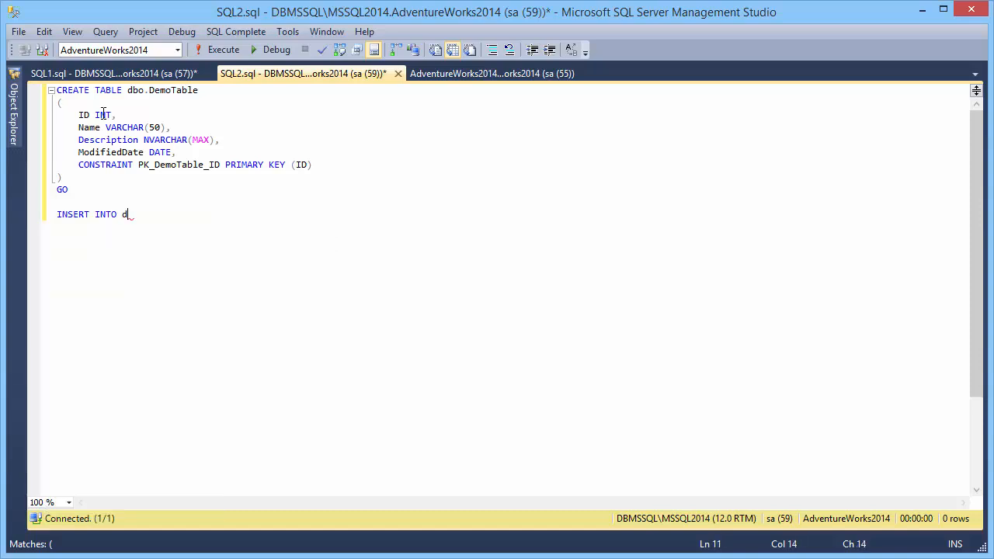
type("emoTable")
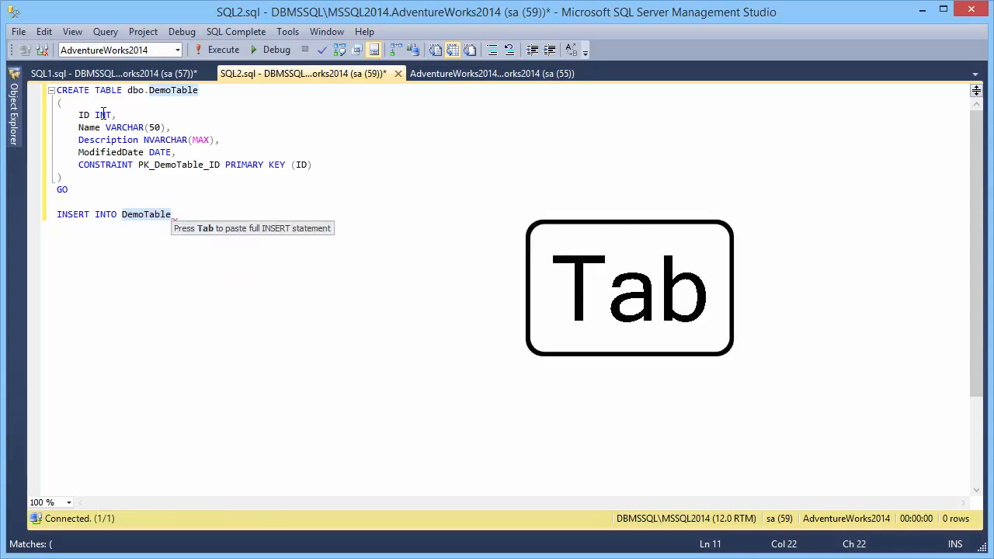
key("Tab")
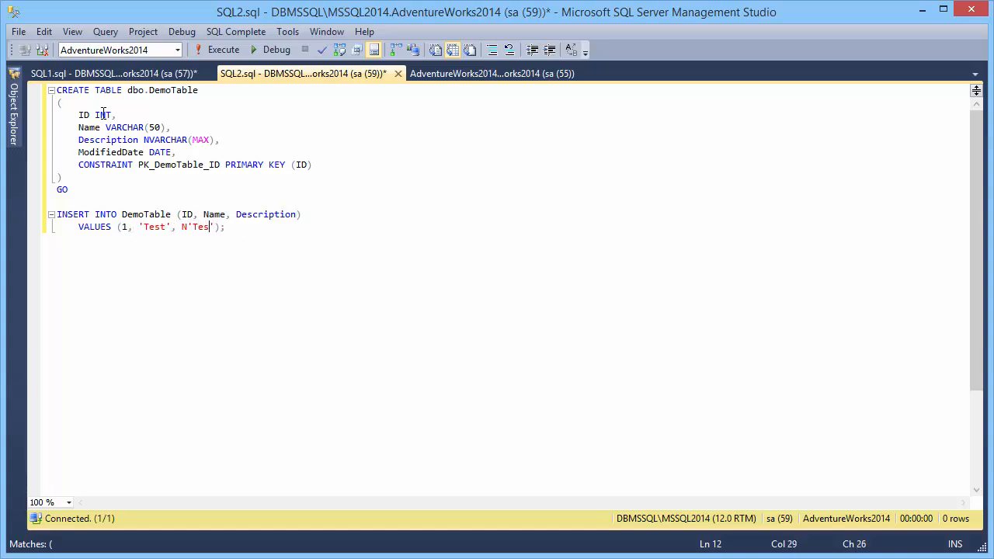
key("f5")
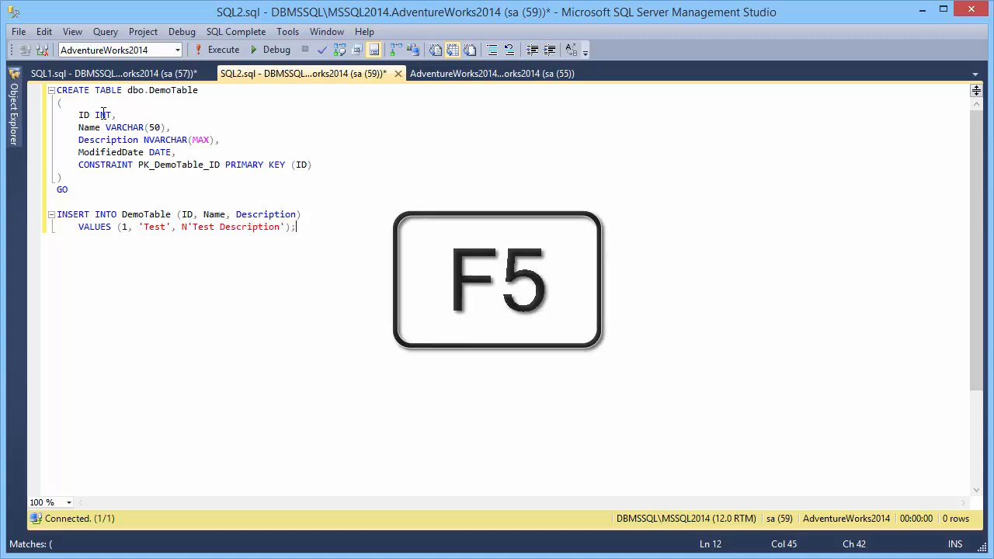
left_click(493, 73)
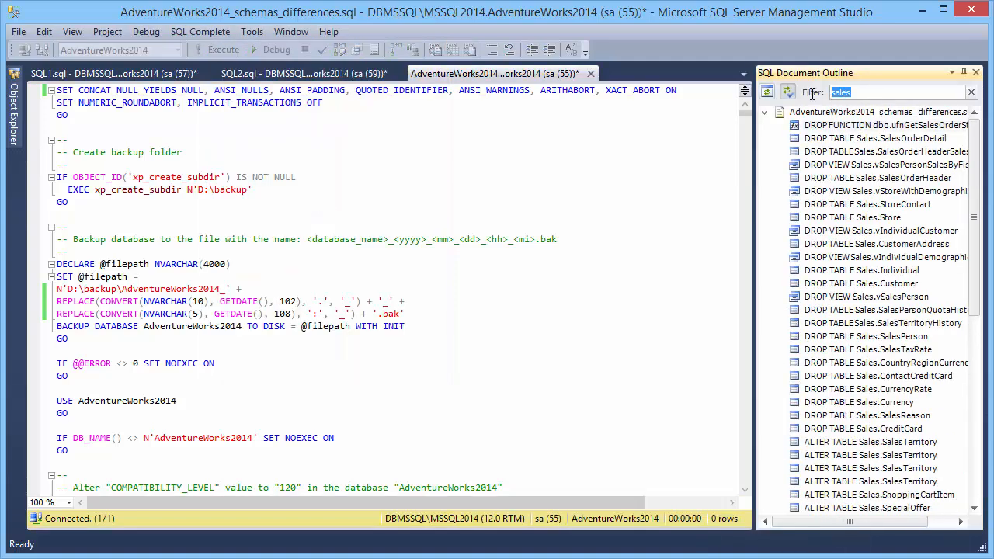
Filter the SQL Document Outline by 'pro' to list DROP PROCEDURE entries
type("pro")
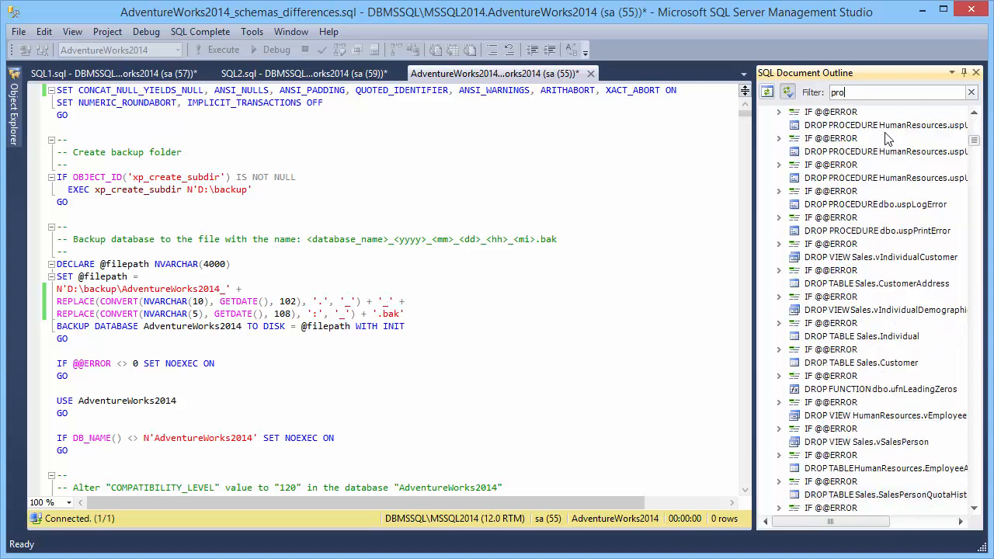